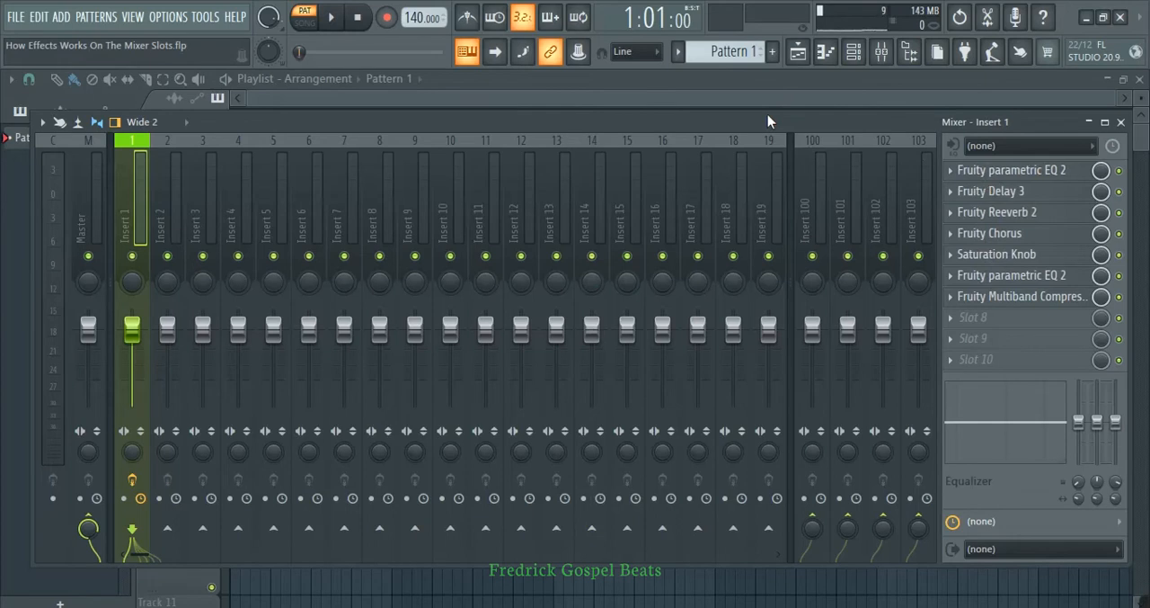
mouse_move(997, 253)
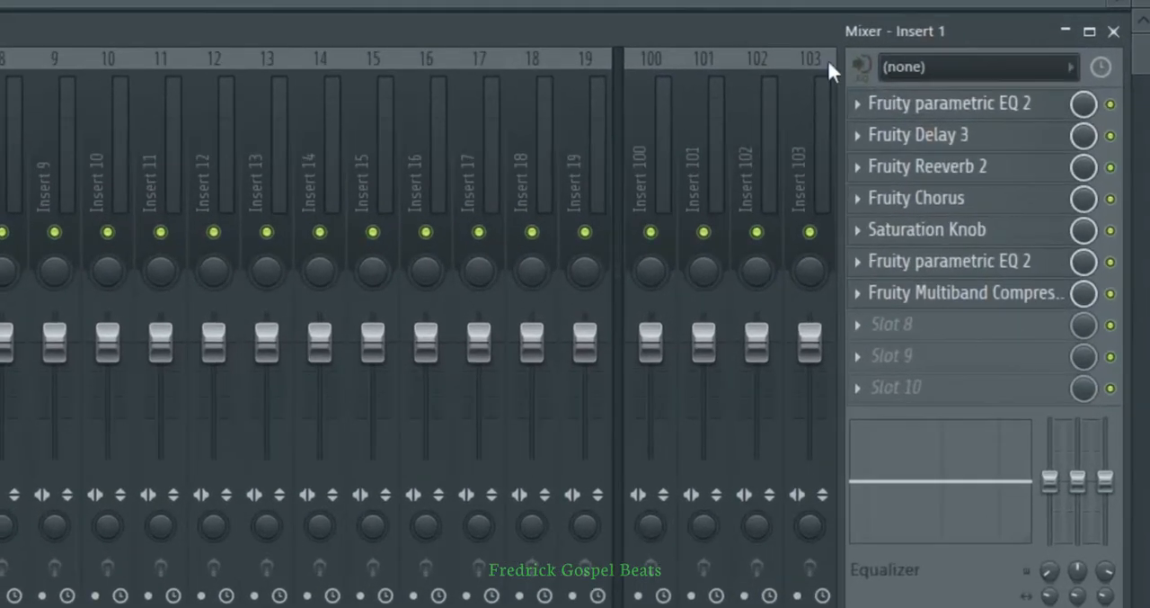
mouse_move(935, 112)
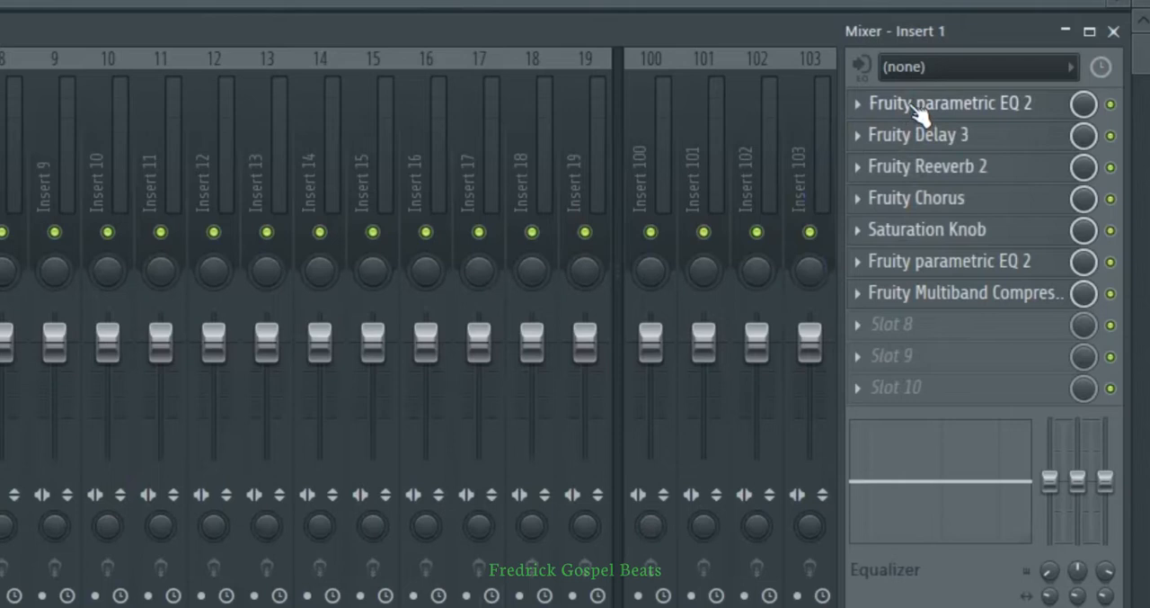
mouse_move(917, 113)
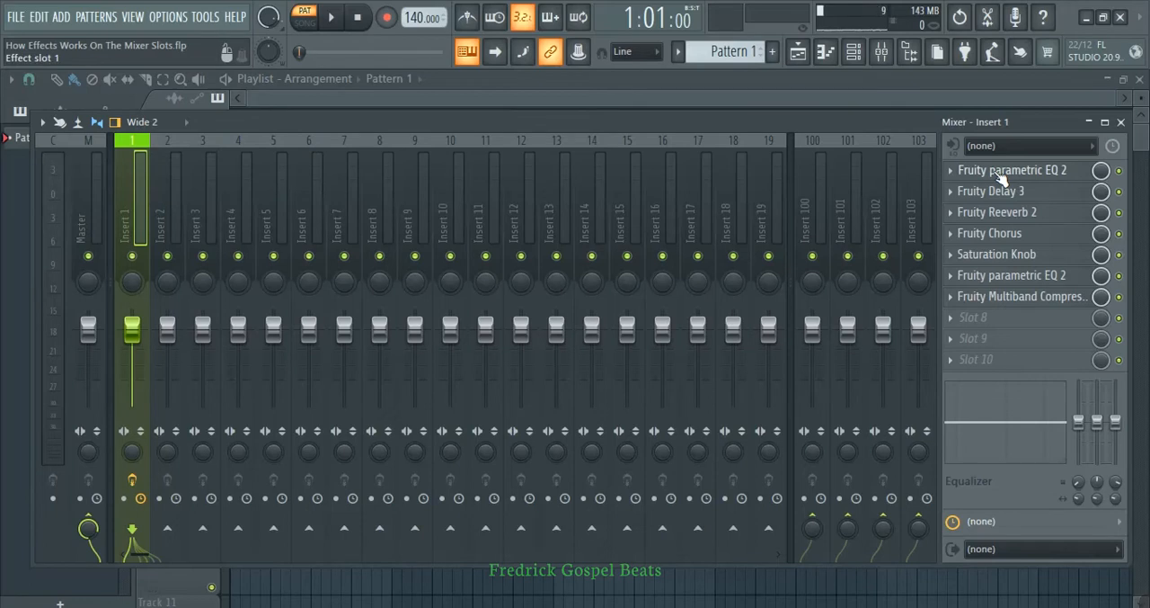
Step: Open the Fruity parametric EQ 2 and Fruity Delay 3 windows from Insert 1's slots 1 and 2
left_click(1013, 170)
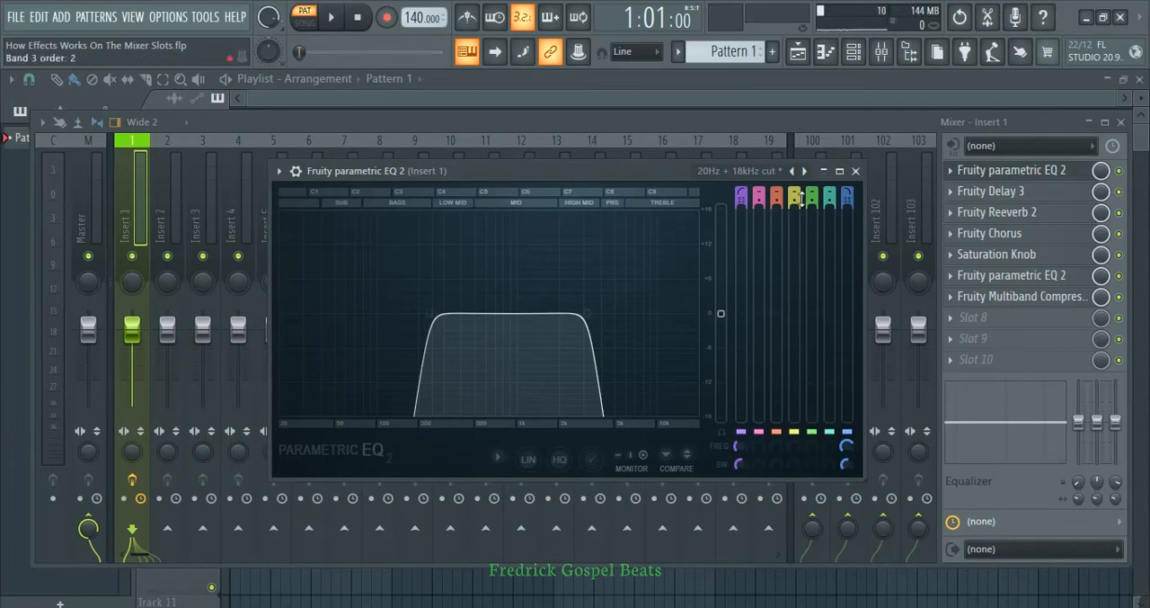
left_click(991, 191)
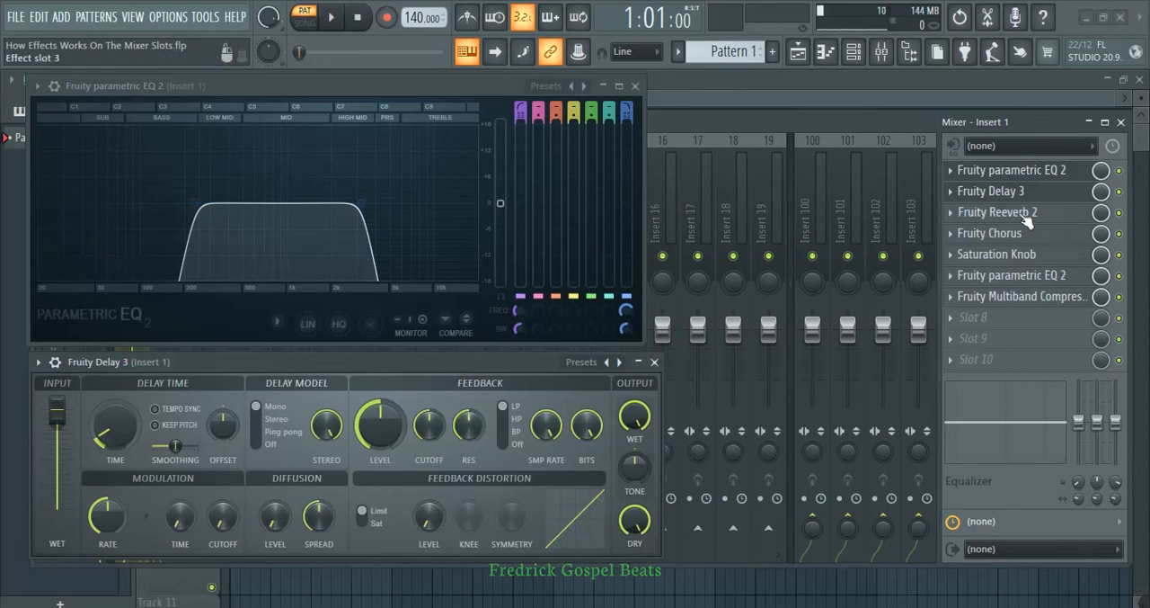
Step: Open Fruity Reeverb 2 from slot 3 and Fruity Multiband Compressor from slot 7
left_click(997, 211)
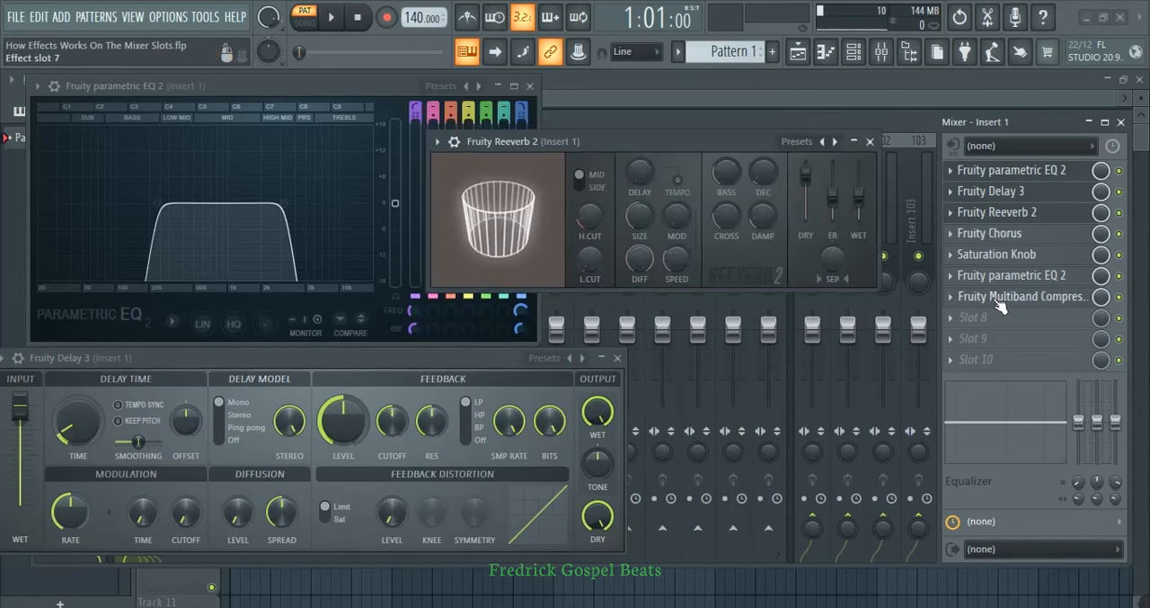
left_click(1023, 295)
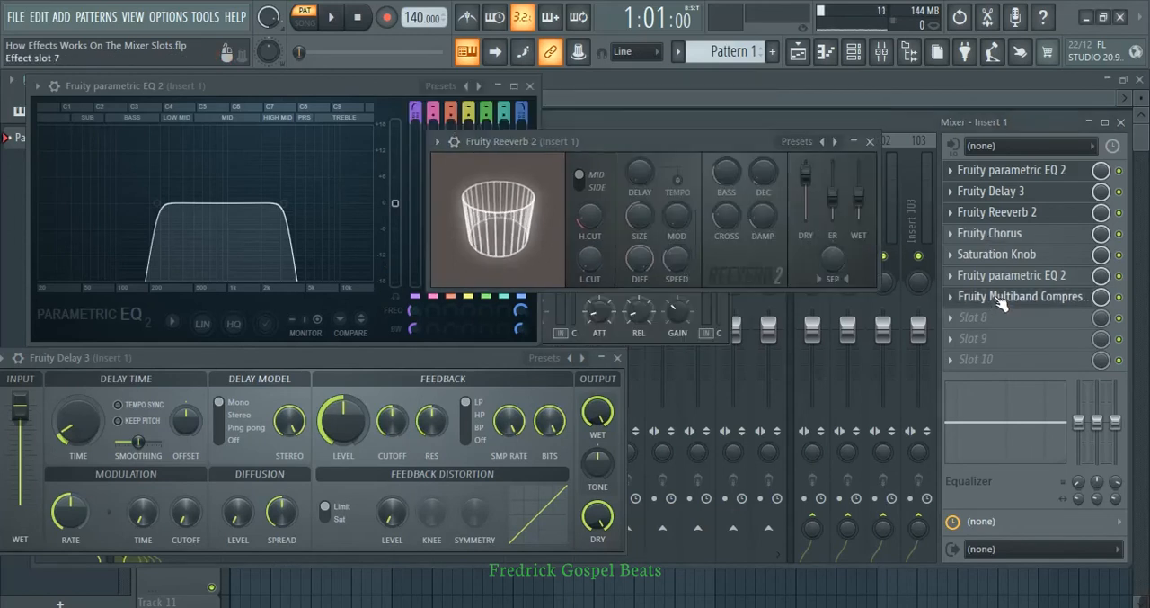
left_click(1022, 296)
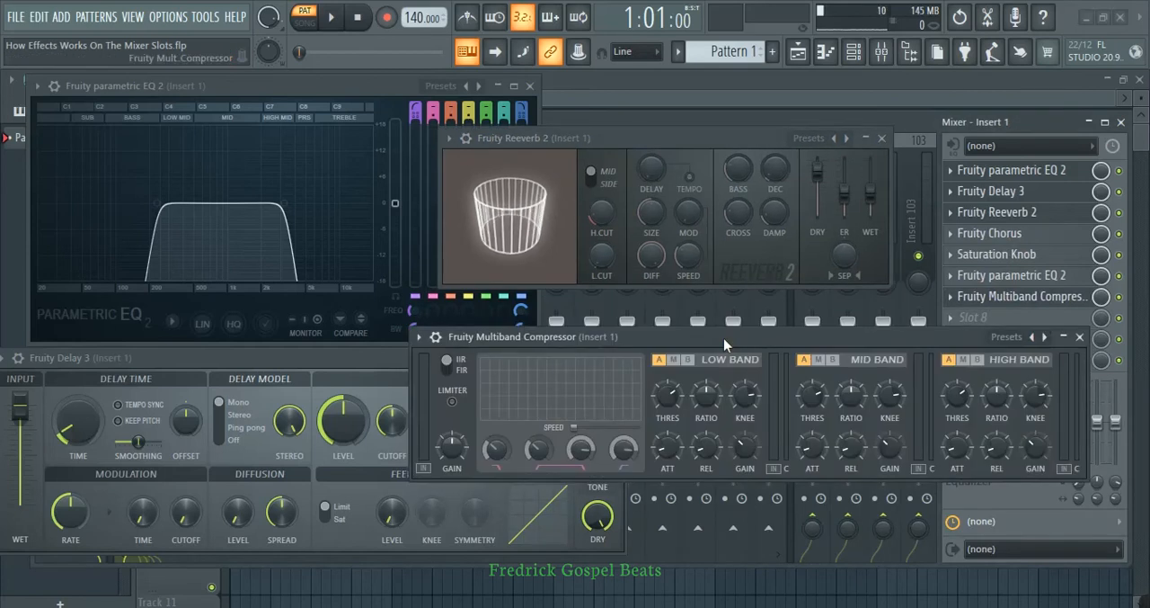